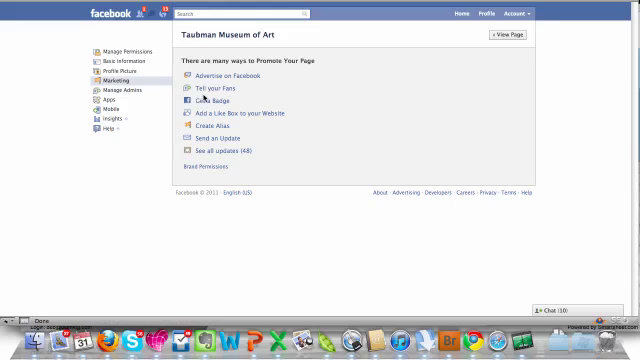
Step: Start a Tell Your Fans invitation for the Tuolumne Museum of Art page
left_click(204, 92)
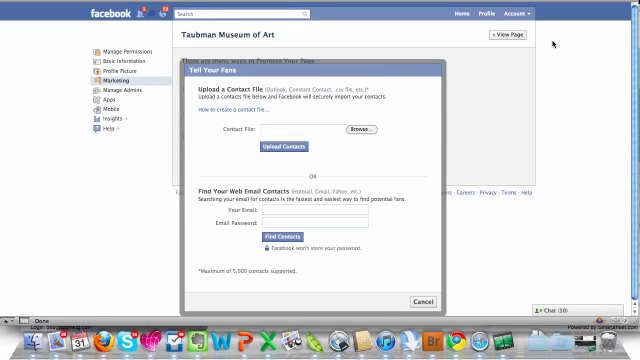
Step: Browse the computer for an email contact file to upload
left_click(360, 128)
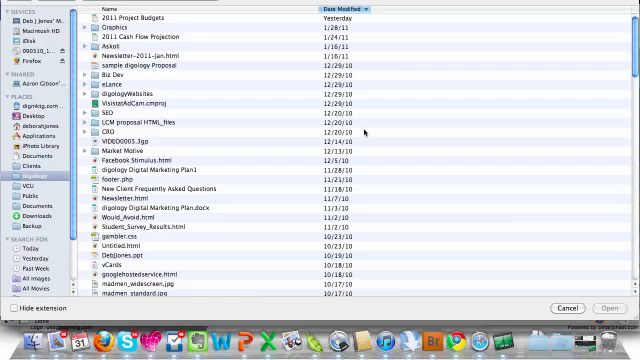
mouse_move(368, 132)
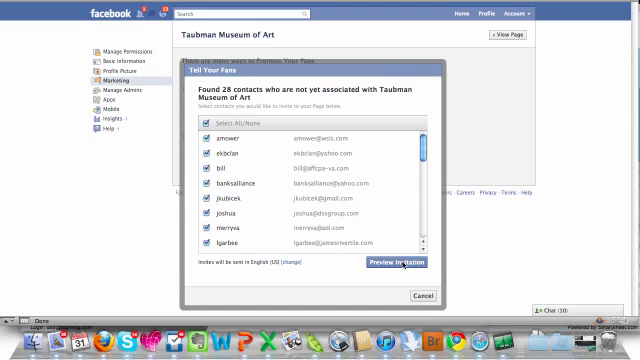
Step: Send the invitation to the 28 checked contacts found in the uploaded file
left_click(396, 266)
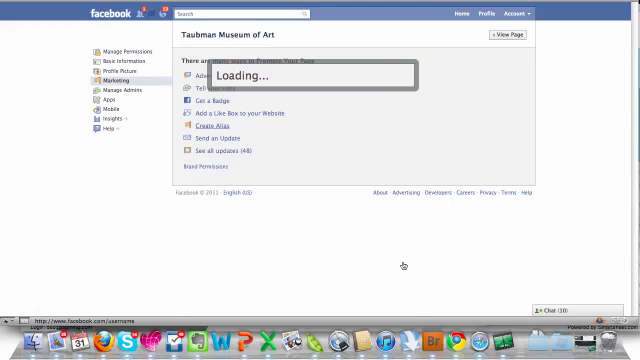